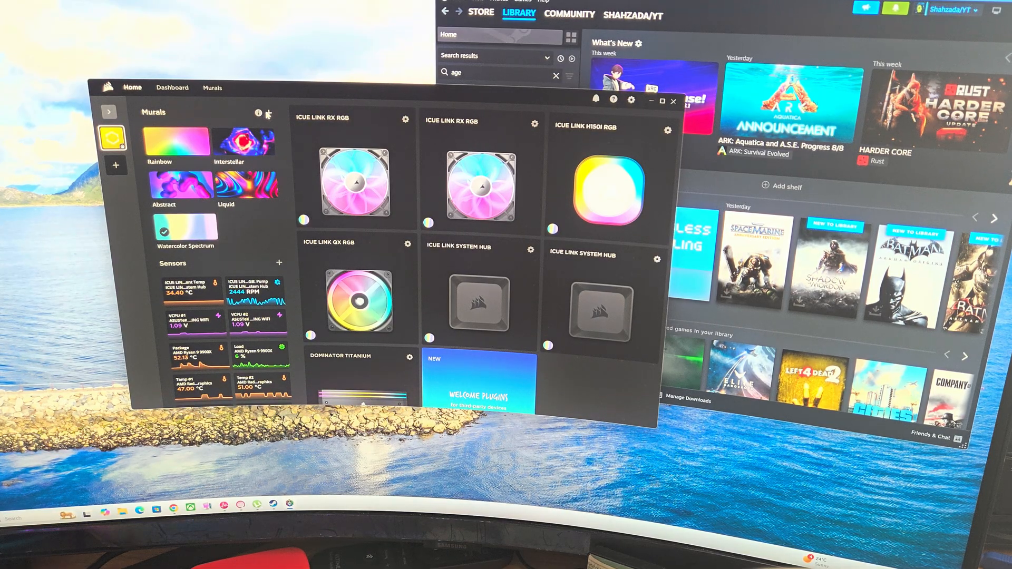
# Show the iCUE dashboard of processor, motherboard, graphics and hub sensor readings
pyautogui.click(172, 87)
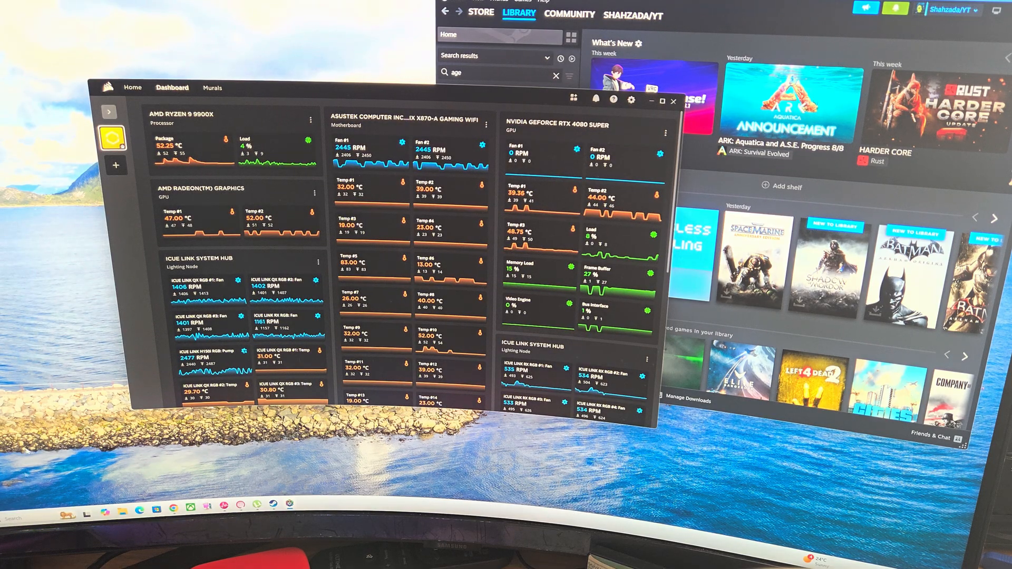
pyautogui.click(85, 510)
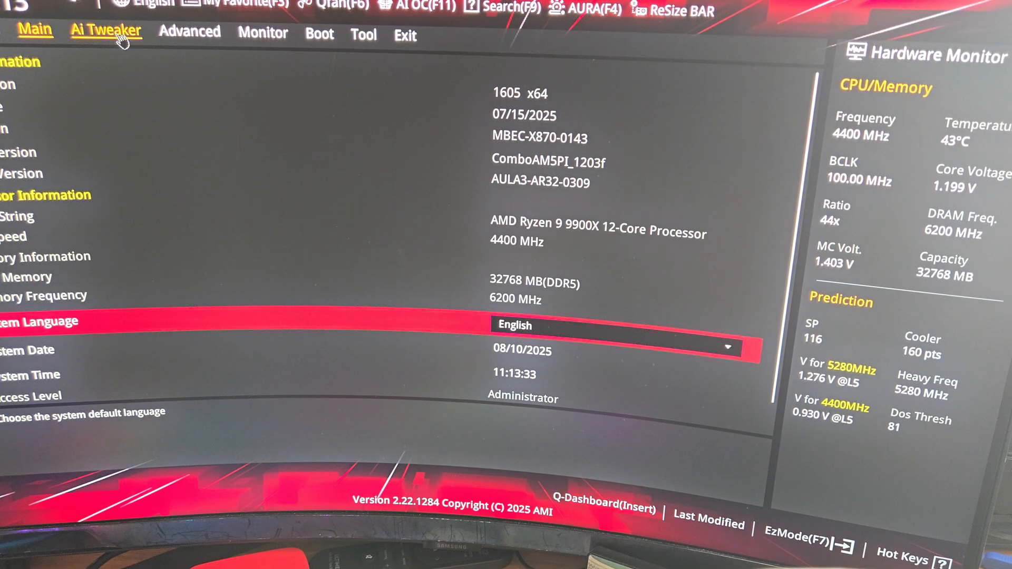
# Bring up the Ai Tweaker page showing the DOCP II DDR5-6200 memory profile
pyautogui.click(105, 31)
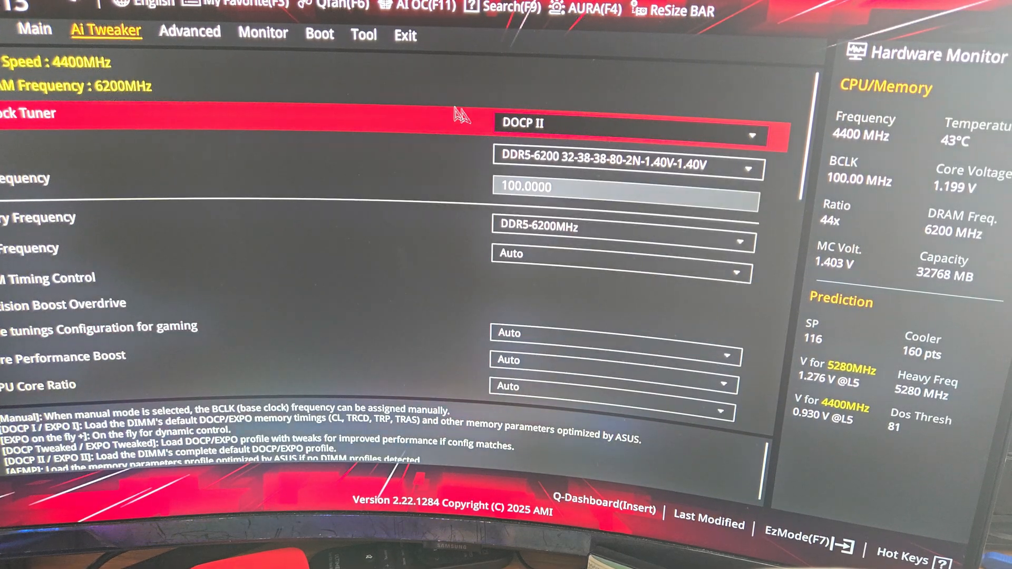
pyautogui.moveTo(507, 127)
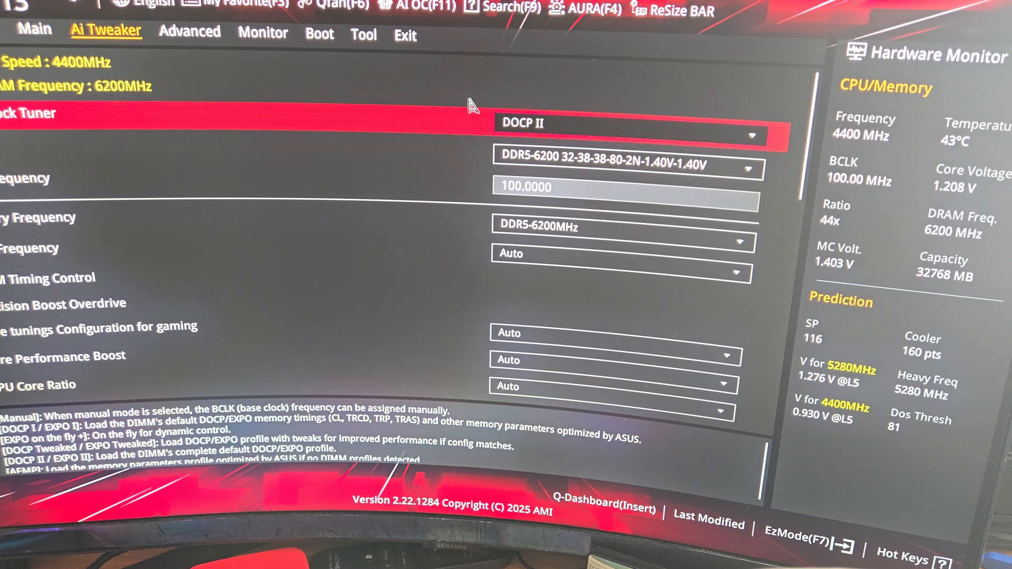
pyautogui.moveTo(204, 22)
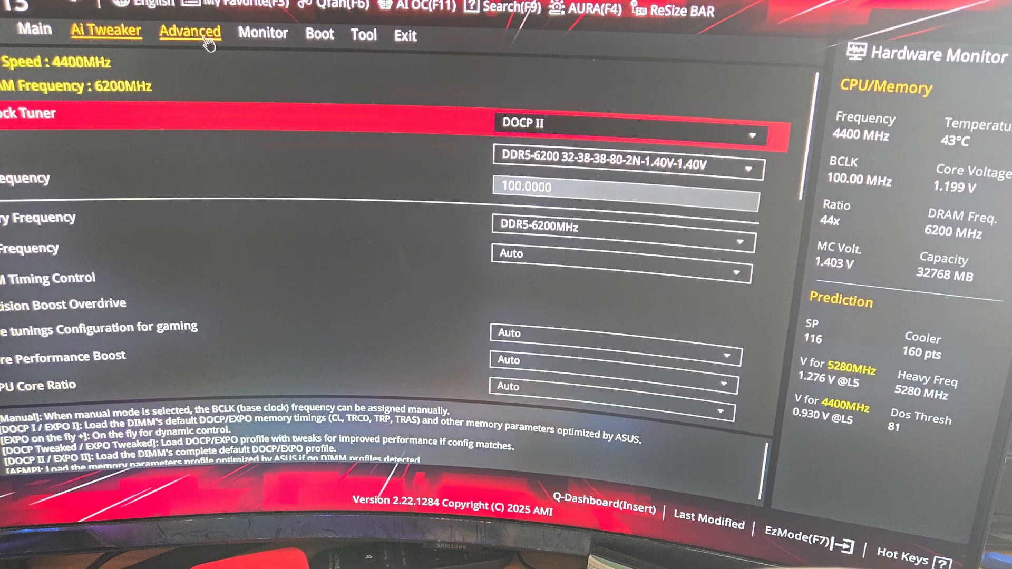
# Reach Precision Boost Overdrive under Advanced > AMD Overclocking and show its mode choices
pyautogui.click(190, 33)
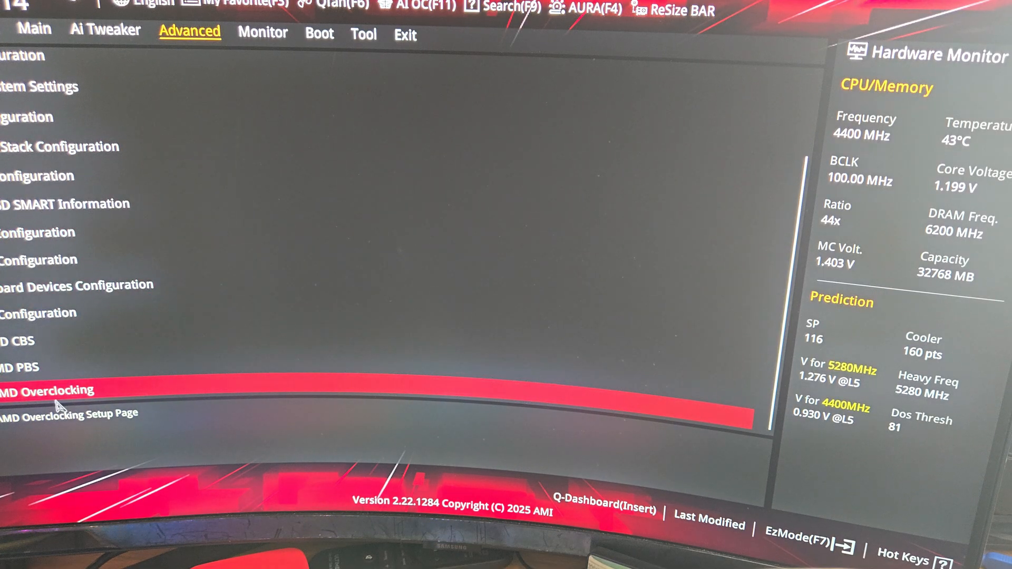
pyautogui.click(48, 390)
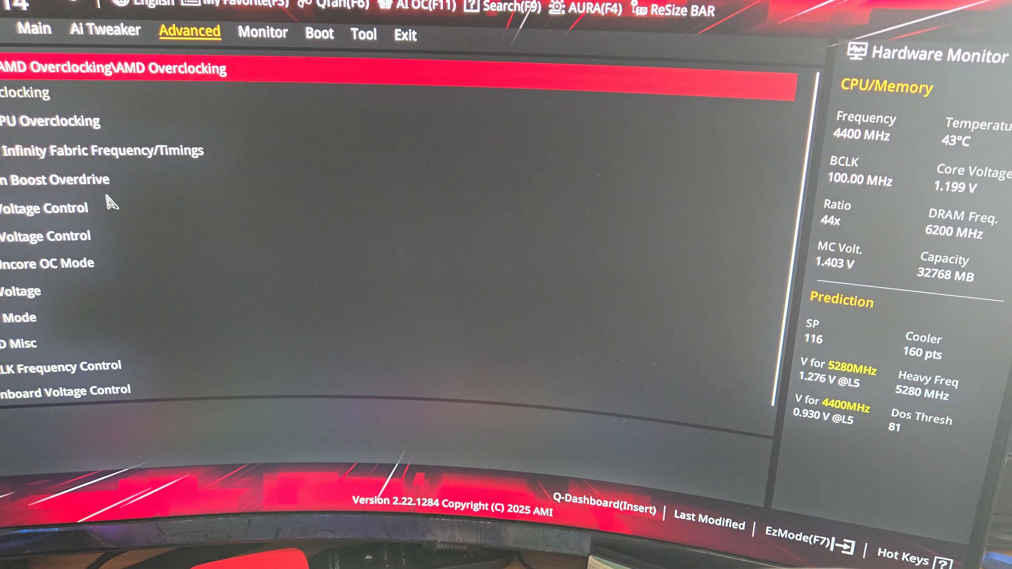
pyautogui.moveTo(39, 179)
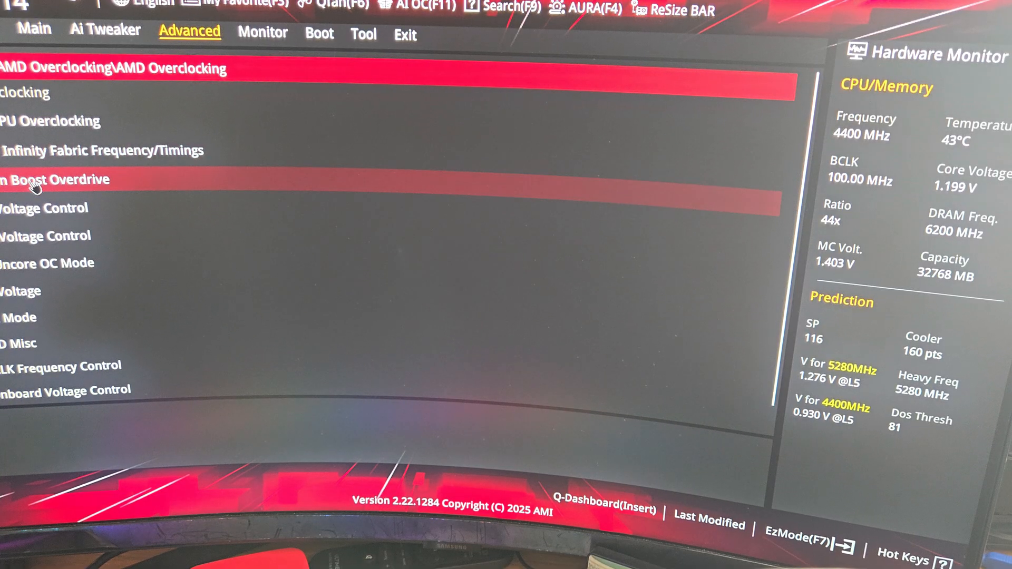
pyautogui.click(54, 179)
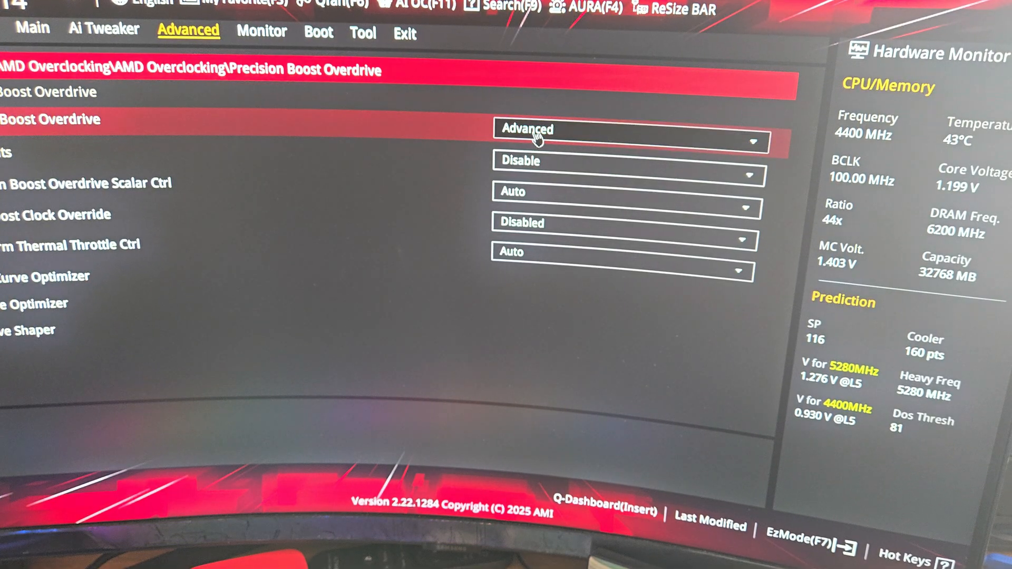
pyautogui.click(626, 129)
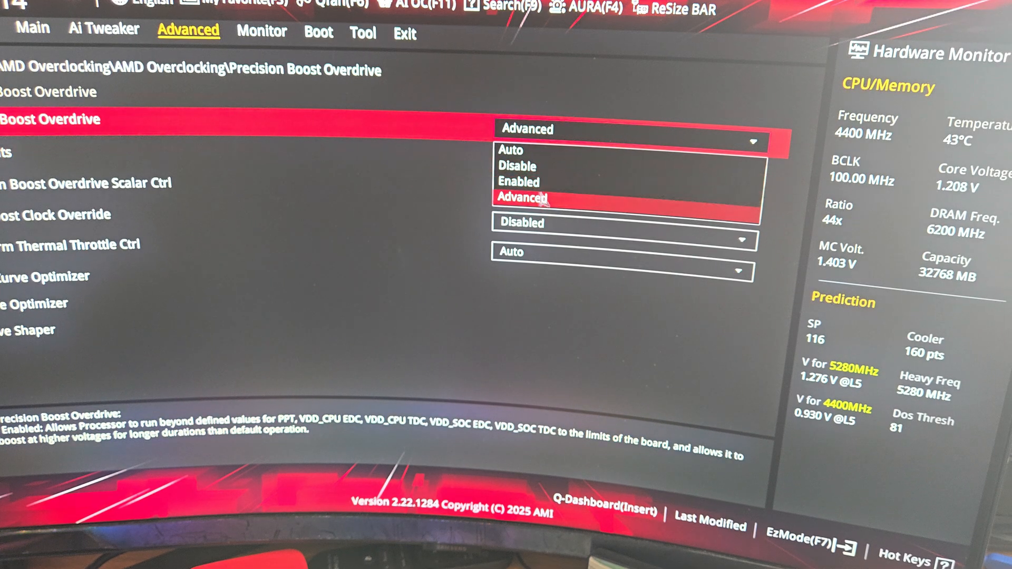
pyautogui.moveTo(516, 205)
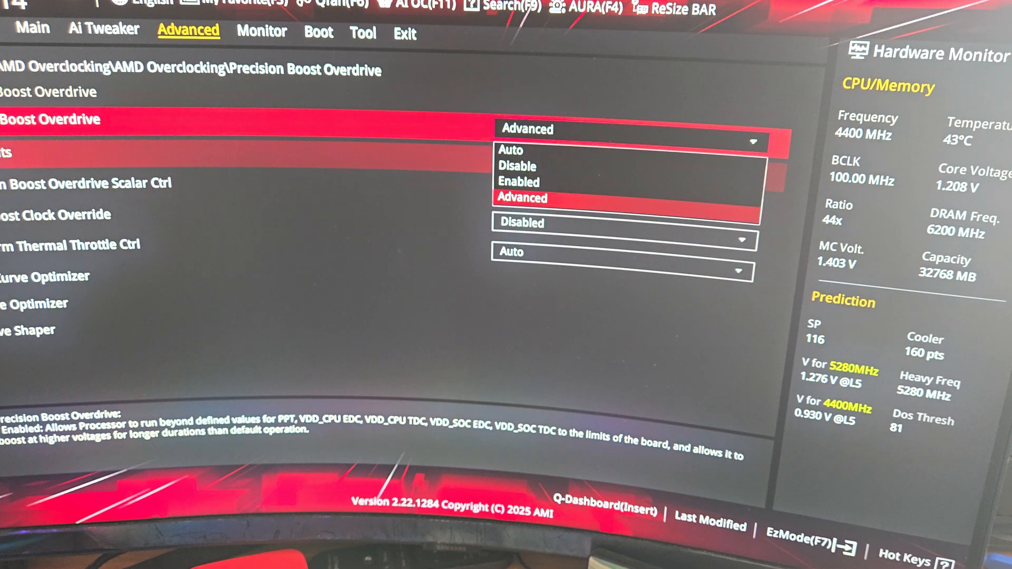
# Set Precision Boost Overdrive to Advanced and move on to the Curve Optimizer page
pyautogui.click(517, 166)
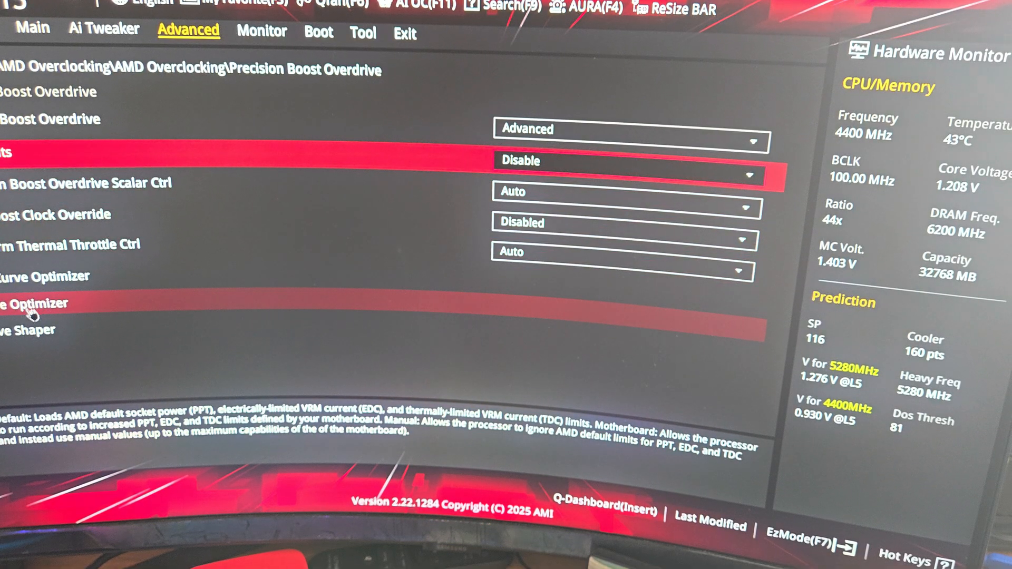
pyautogui.click(45, 304)
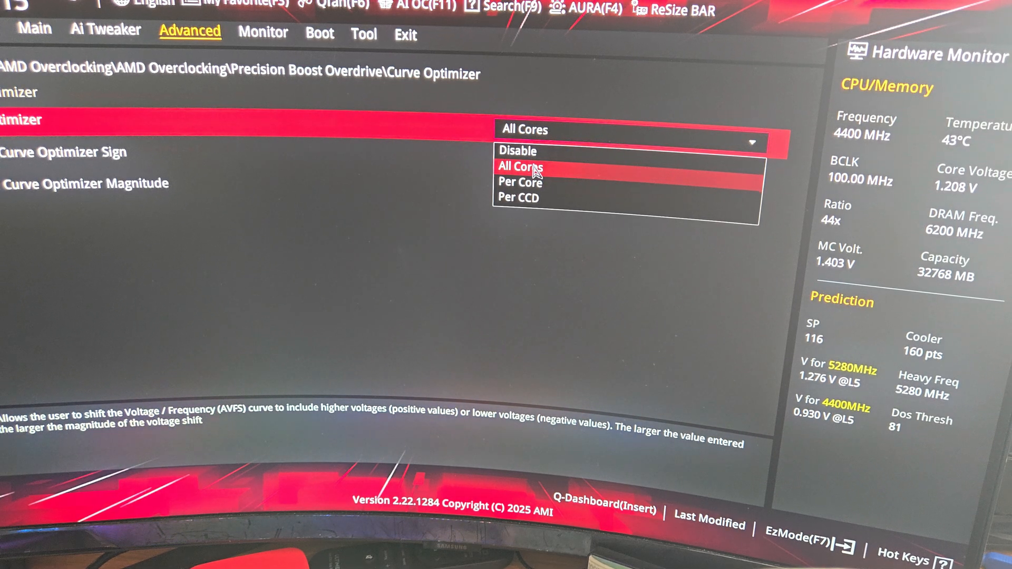
# Apply the Curve Optimizer to All Cores with a Negative sign and magnitude 30
pyautogui.click(521, 166)
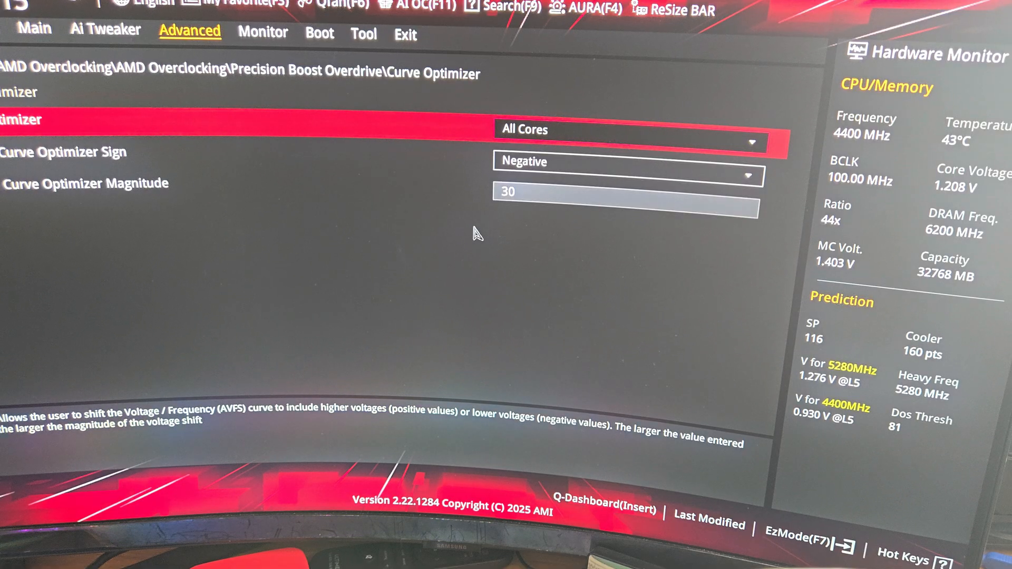
pyautogui.moveTo(476, 231)
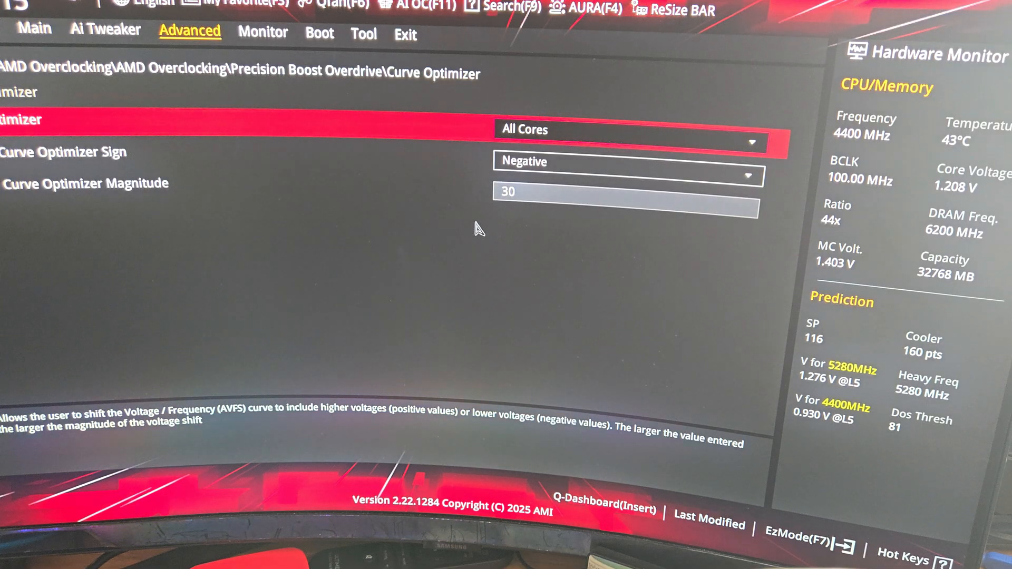
pyautogui.moveTo(481, 220)
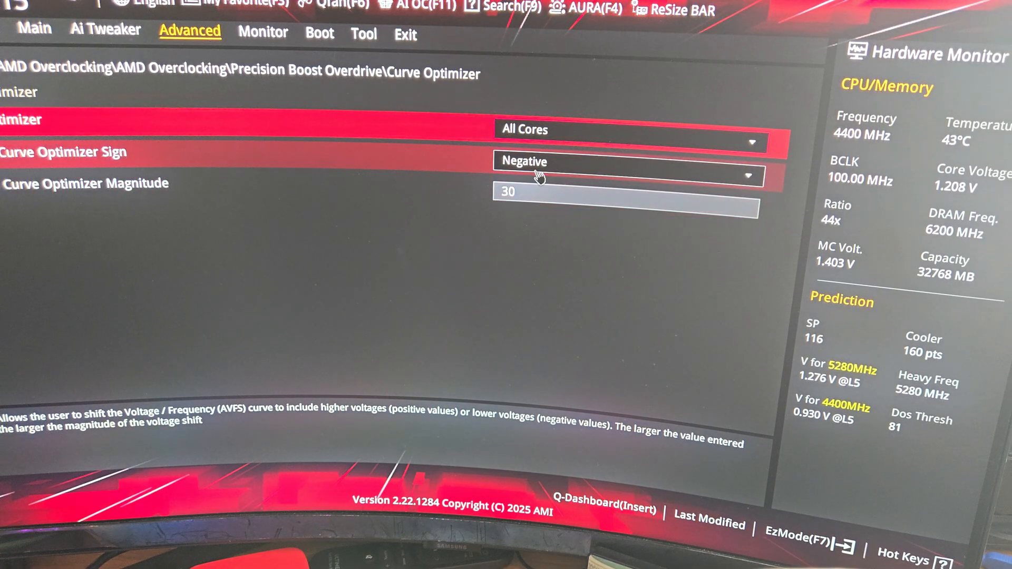
pyautogui.click(623, 161)
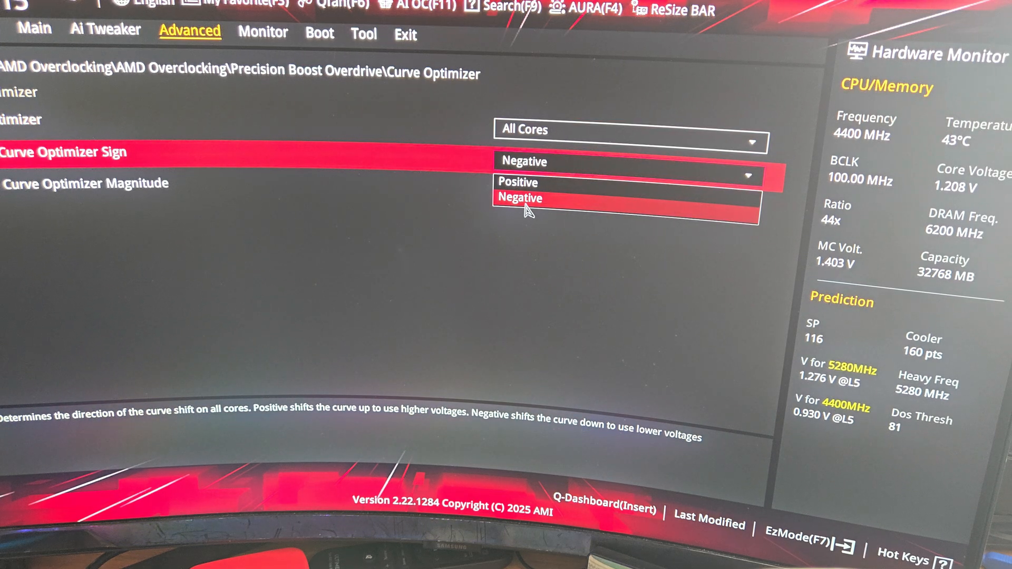
pyautogui.click(520, 198)
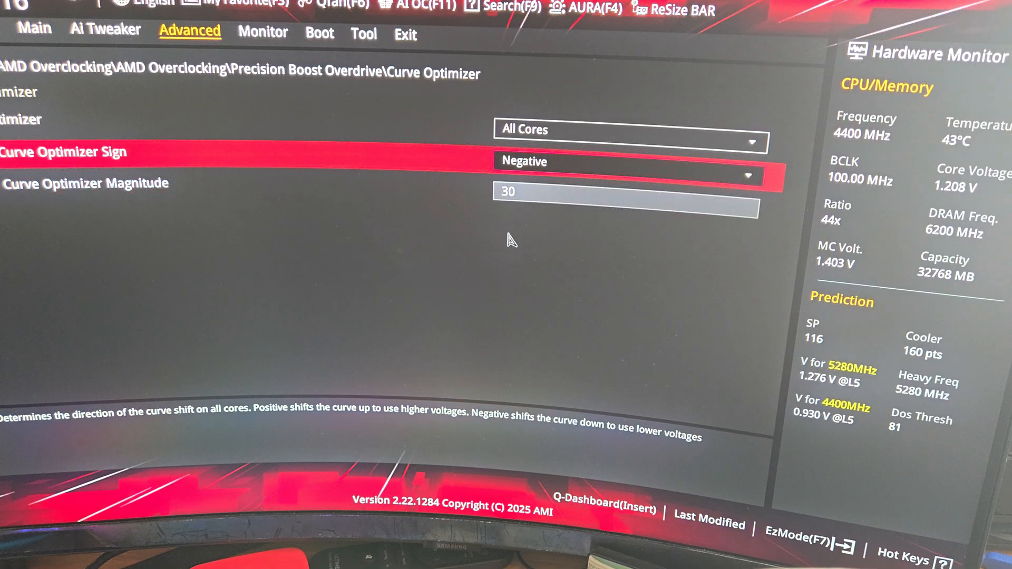
pyautogui.moveTo(505, 249)
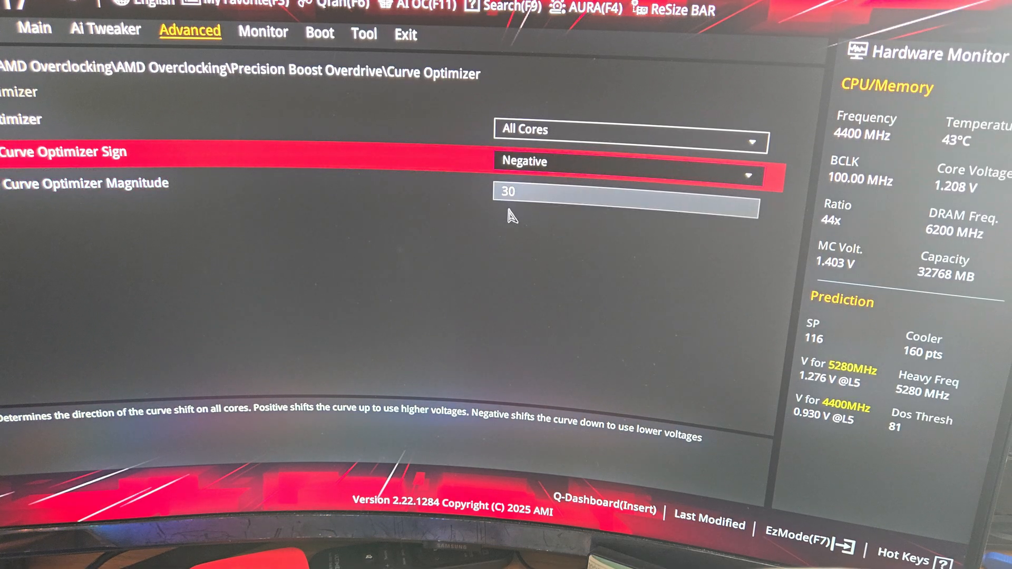
pyautogui.moveTo(443, 266)
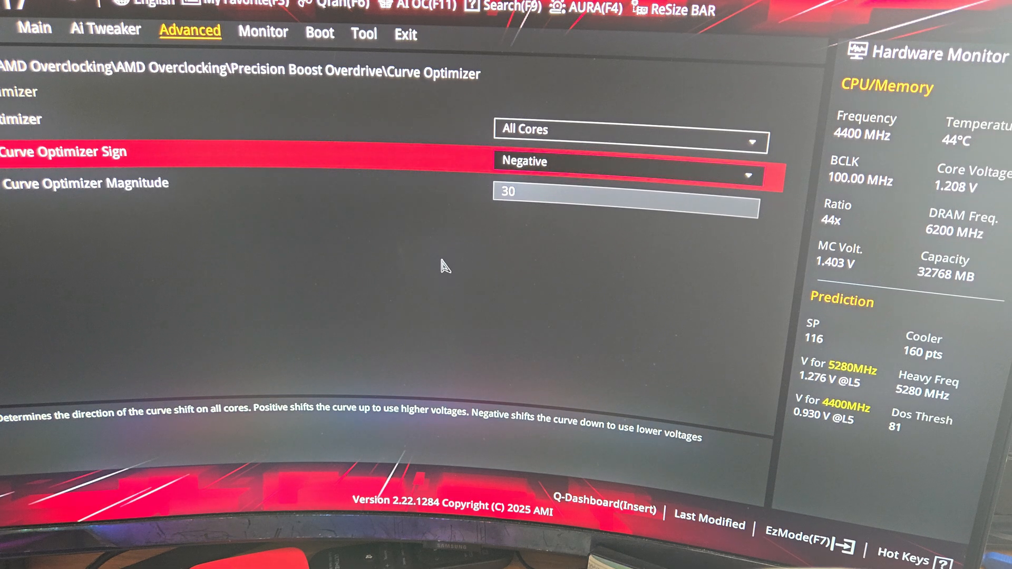
# Adjust a Curve Optimizer field before heading back to the AMD Overclocking menu
pyautogui.click(626, 192)
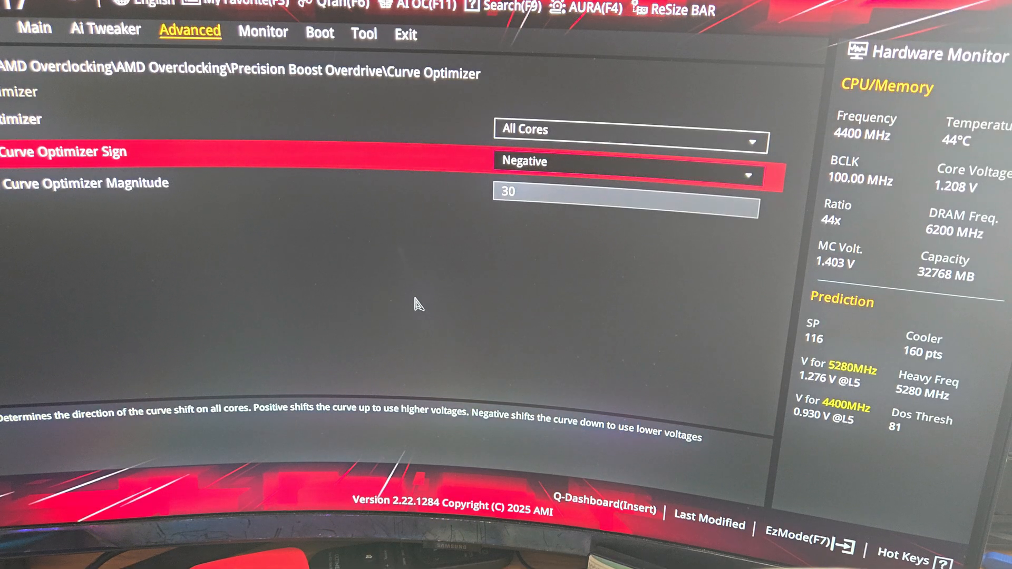
pyautogui.moveTo(416, 292)
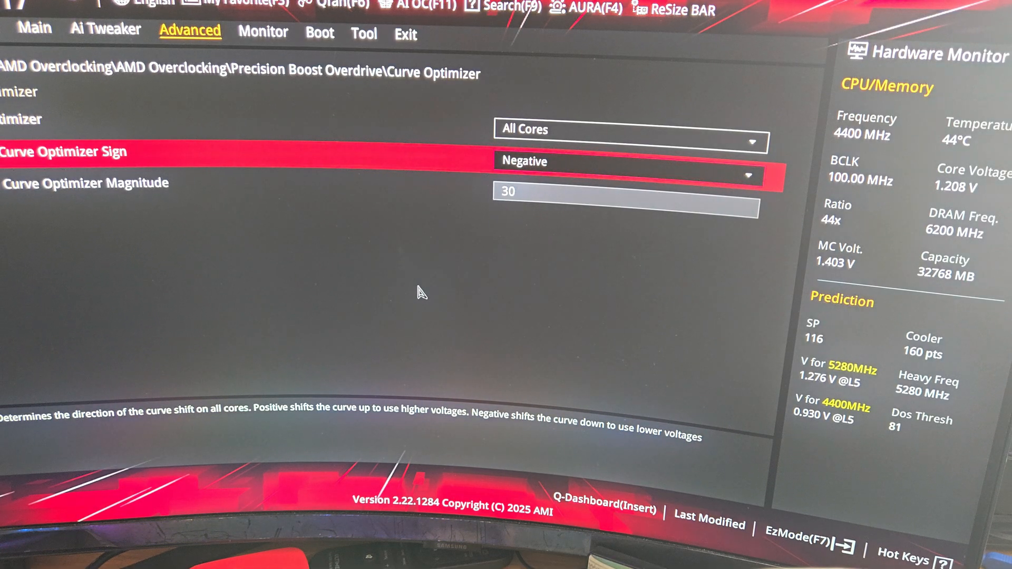
pyautogui.moveTo(419, 283)
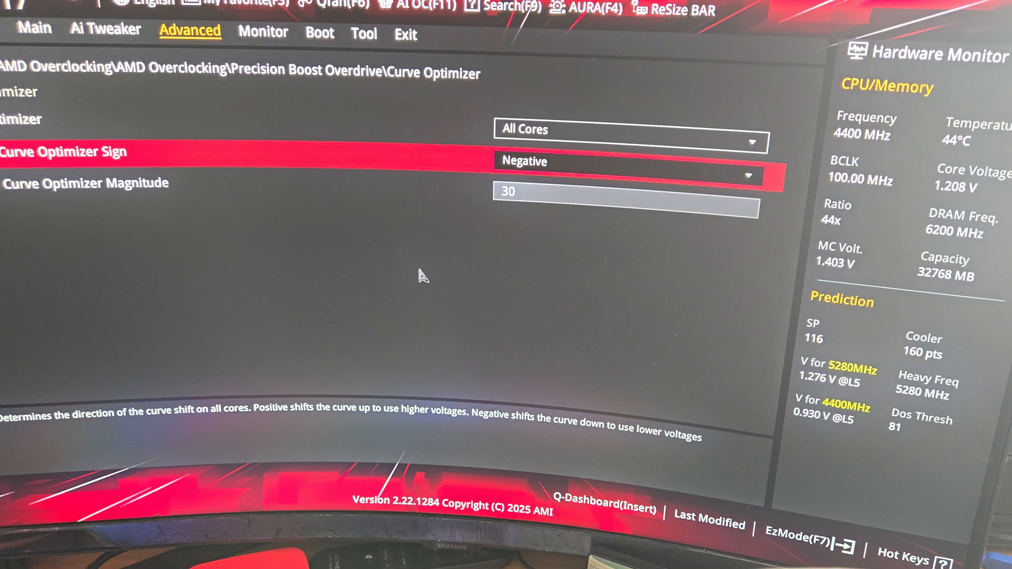
pyautogui.moveTo(421, 268)
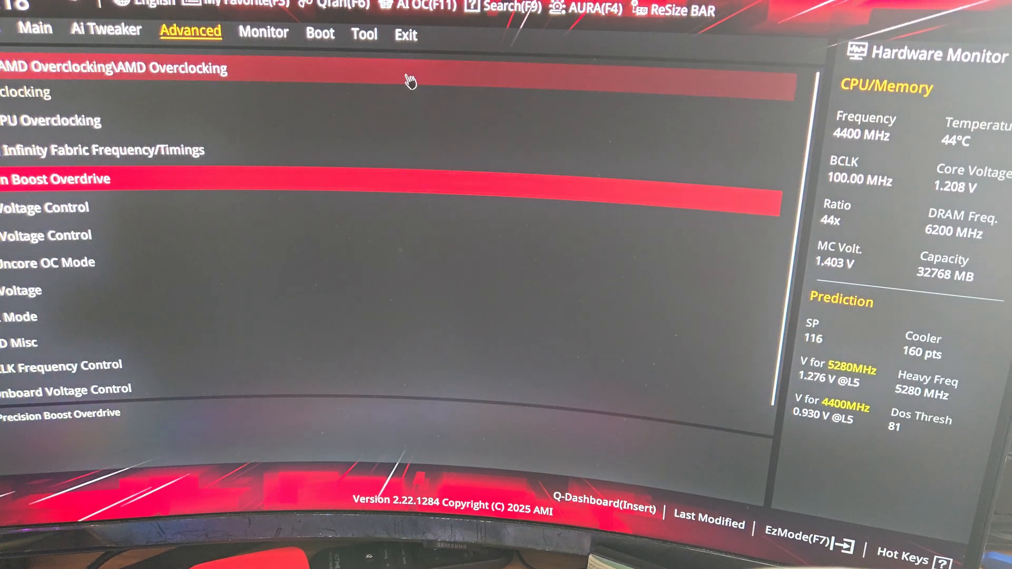
# Begin exiting the BIOS, bringing up the 'Quit without saving?' prompt
pyautogui.click(405, 33)
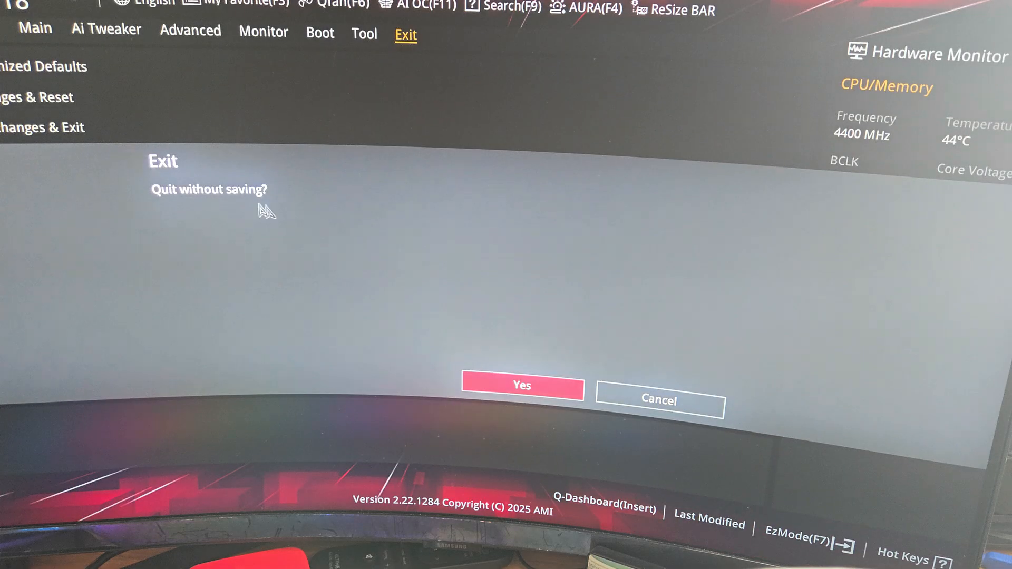
pyautogui.moveTo(522, 390)
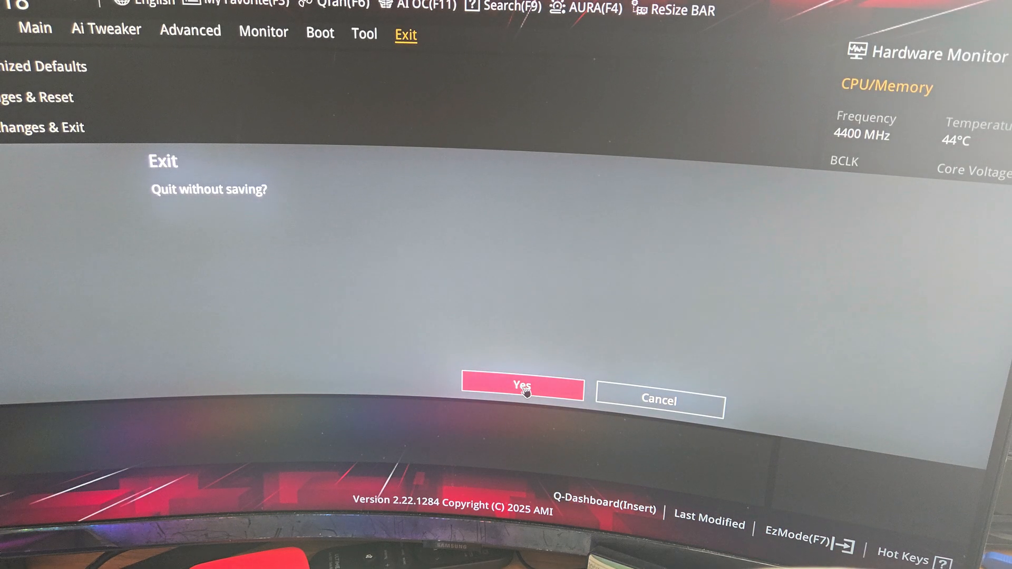